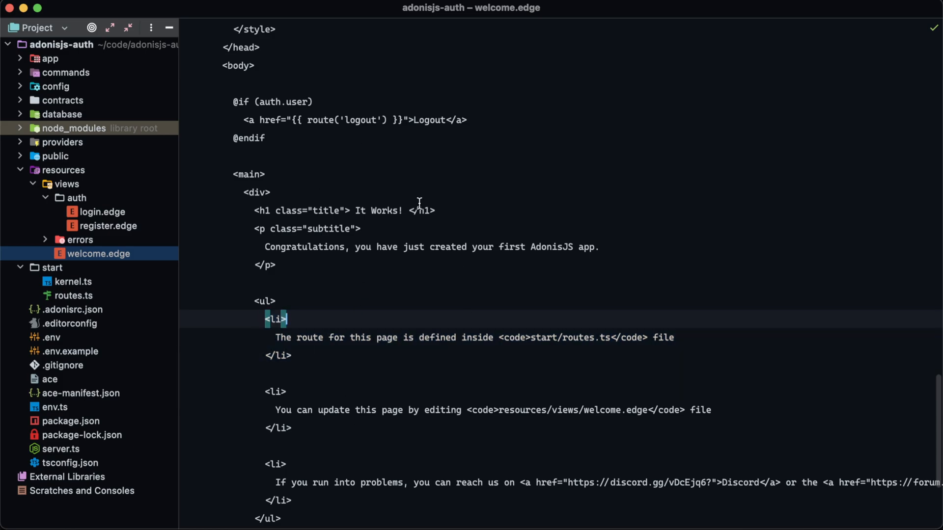
pyautogui.moveTo(412, 205)
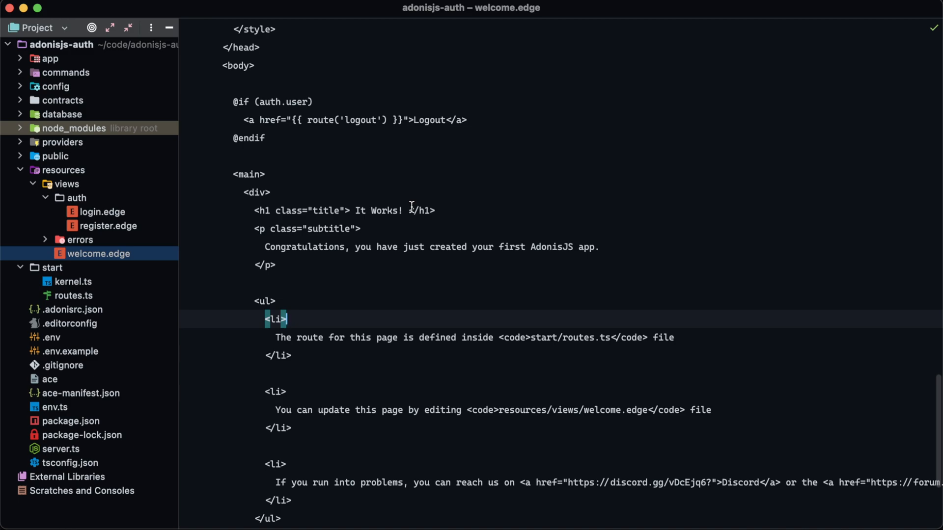
pyautogui.moveTo(461, 414)
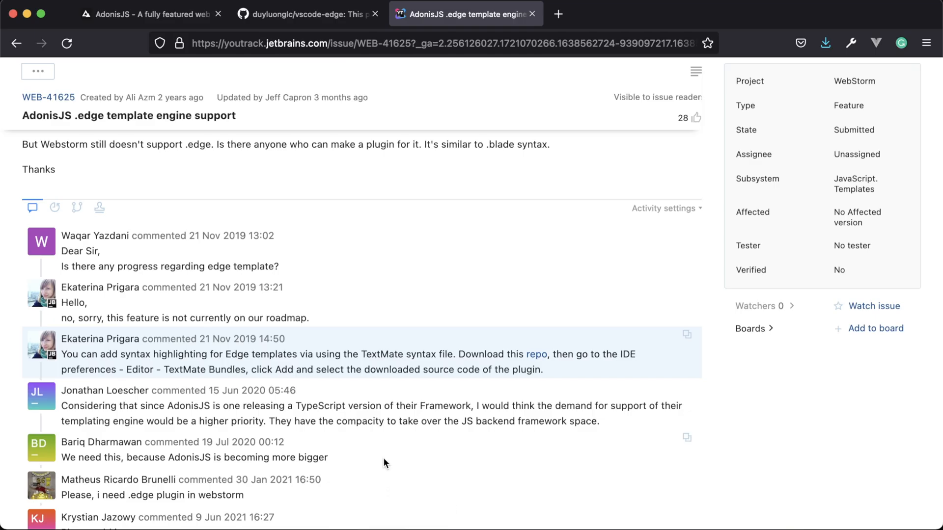
pyautogui.moveTo(62, 339)
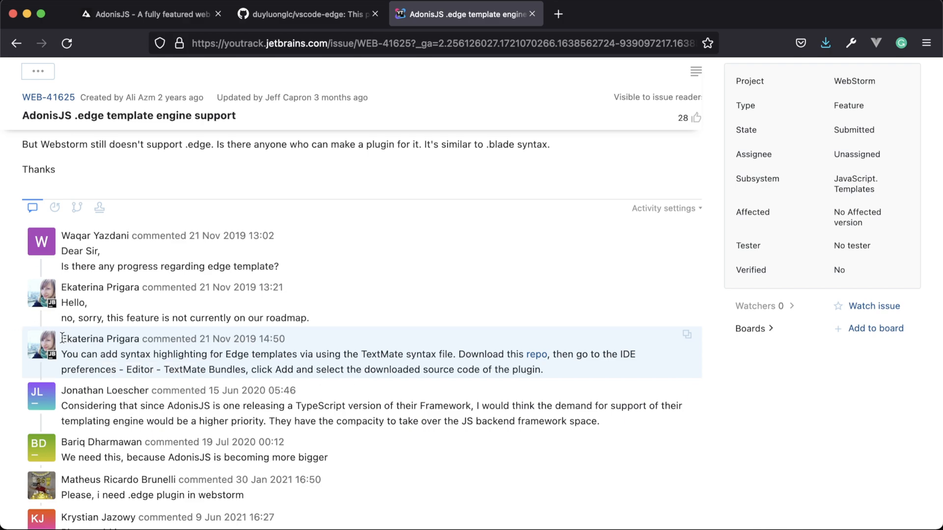
# Highlight the YouTrack comment's TextMate bundle instructions, then switch to the vscode-edge repository tab
pyautogui.doubleClick(99, 338)
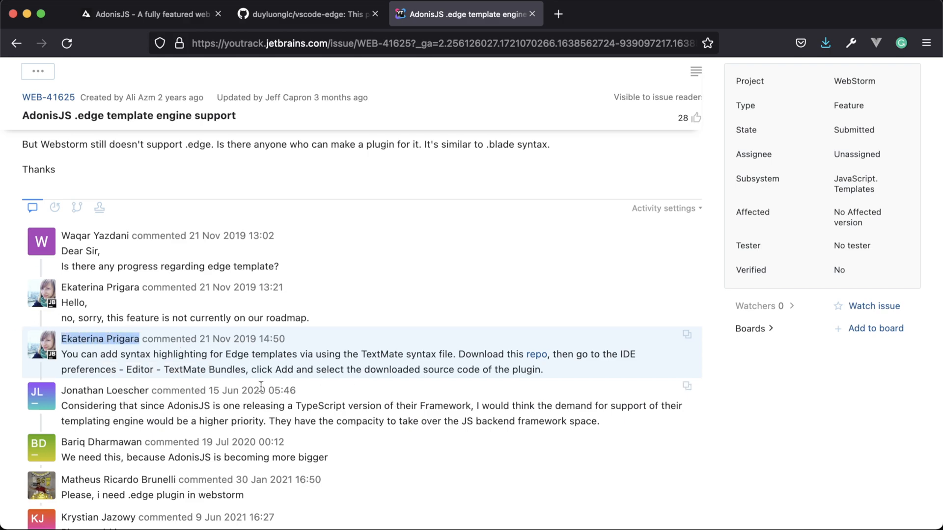
pyautogui.moveTo(246, 370); pyautogui.dragTo(542, 369)
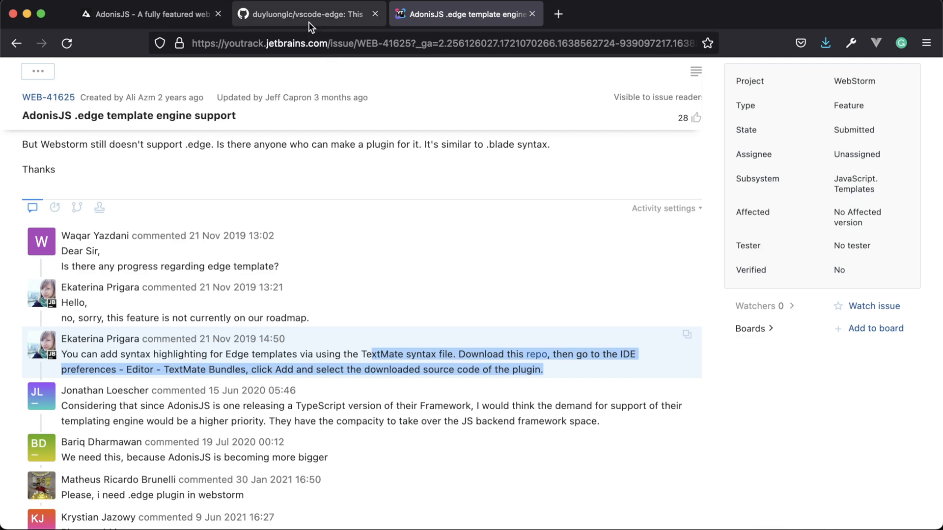
pyautogui.click(306, 13)
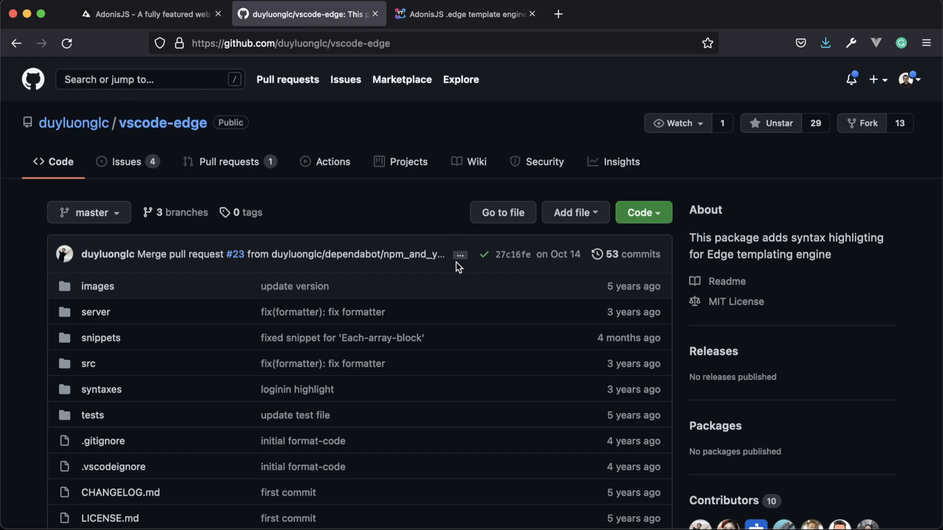
# Download the vscode-edge repository source from GitHub's Code menu
pyautogui.click(639, 213)
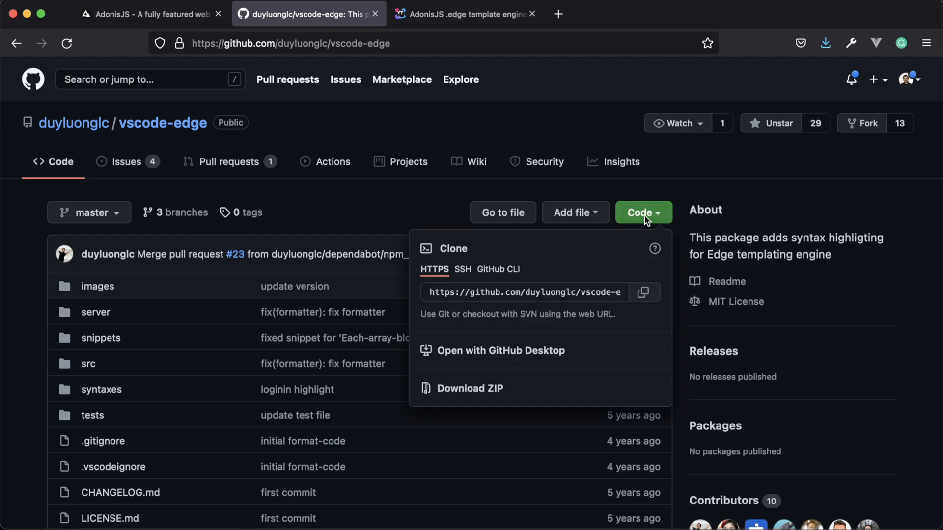
pyautogui.click(643, 292)
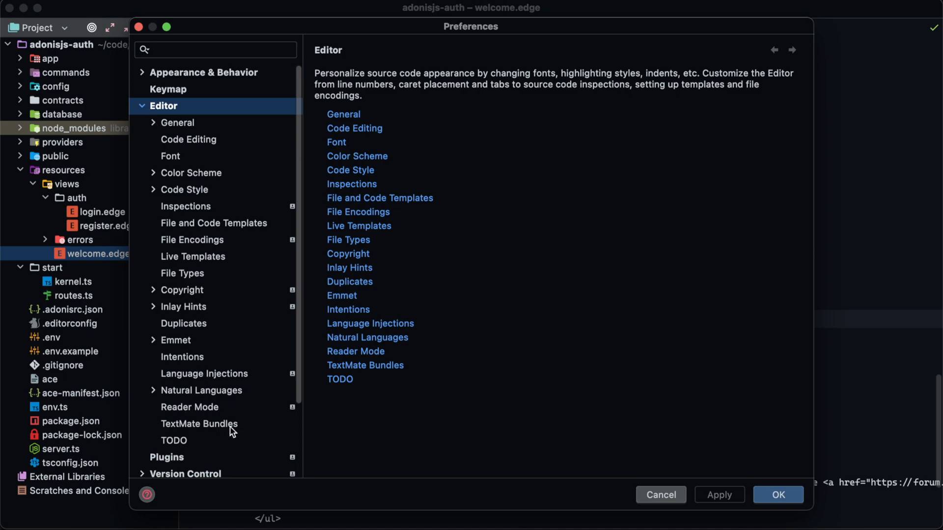
# Begin adding a new bundle in WebStorm's TextMate Bundles settings
pyautogui.click(200, 424)
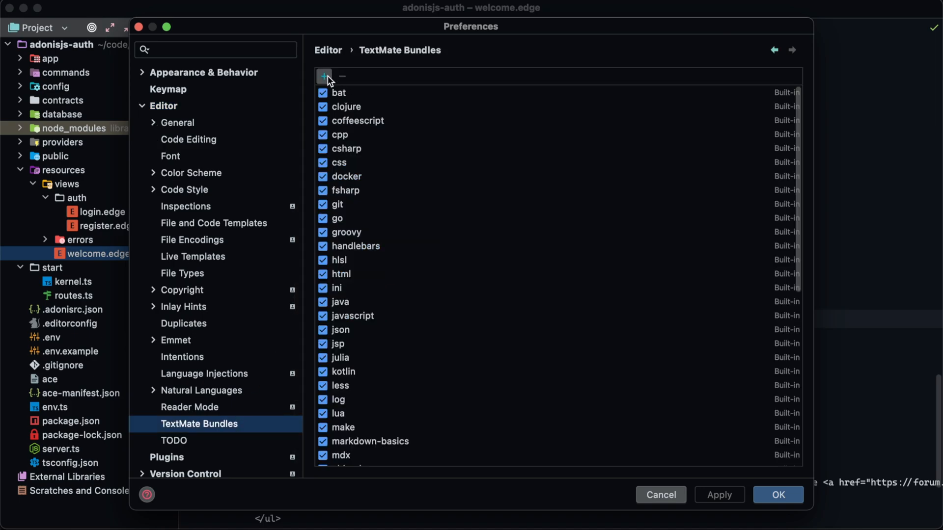
pyautogui.click(324, 77)
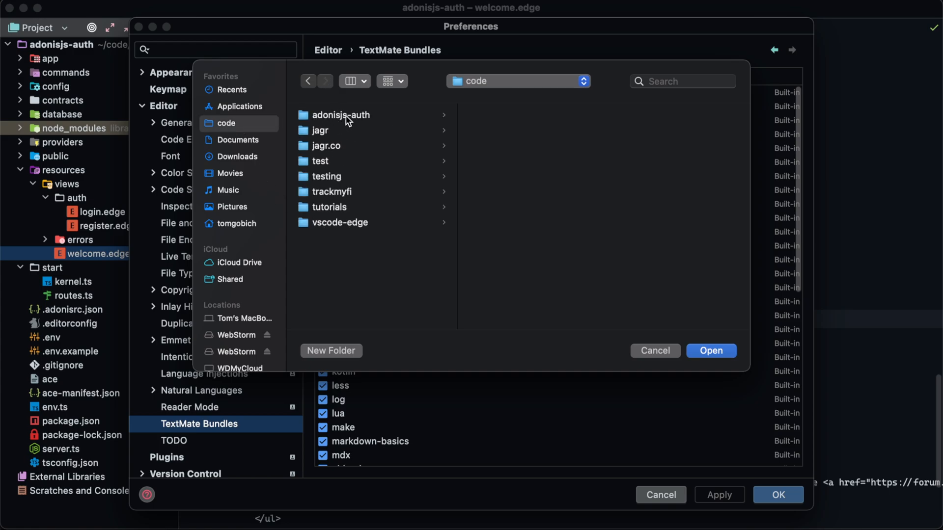
# Add the downloaded vscode-edge folder as a TextMate bundle, enable it, and apply
pyautogui.click(339, 222)
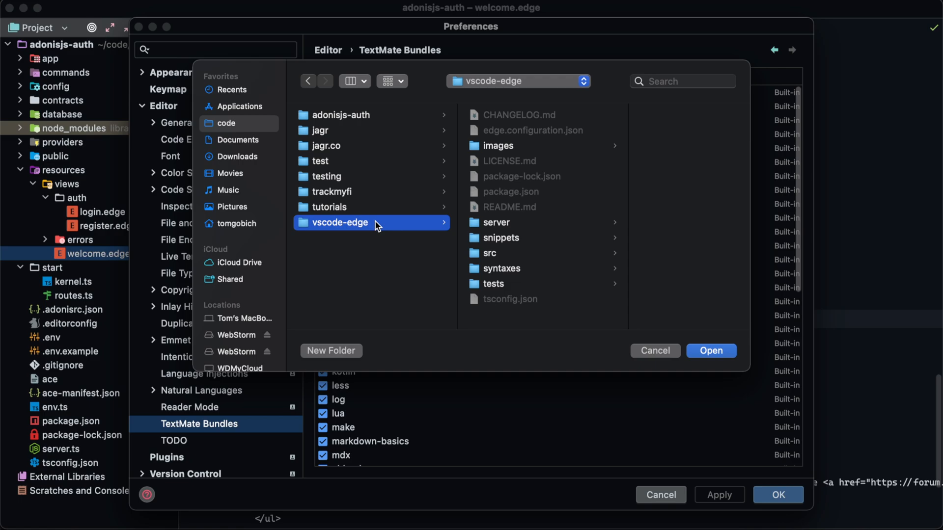
pyautogui.moveTo(698, 358)
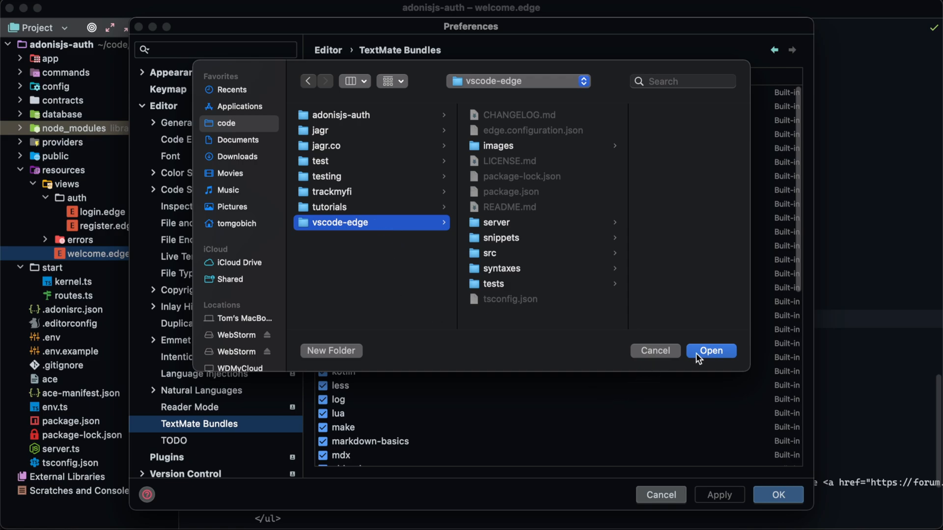
pyautogui.click(711, 350)
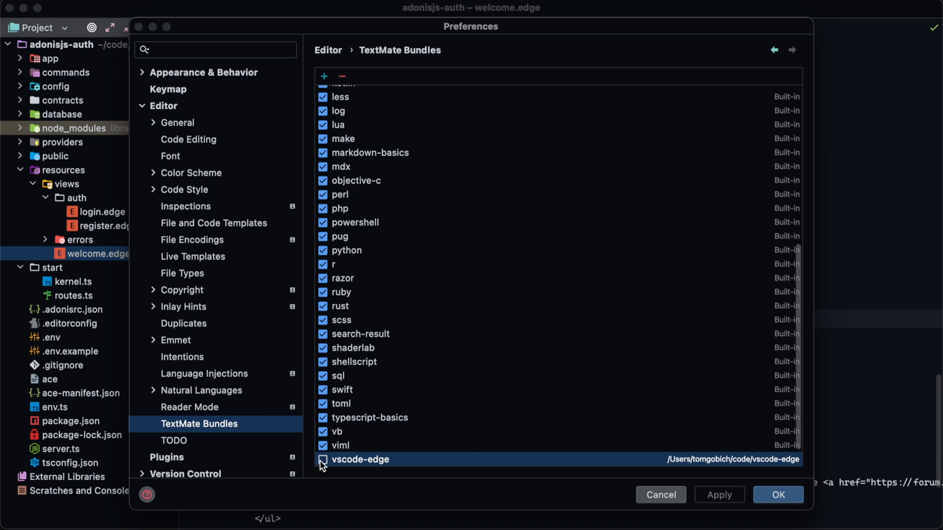
pyautogui.click(323, 460)
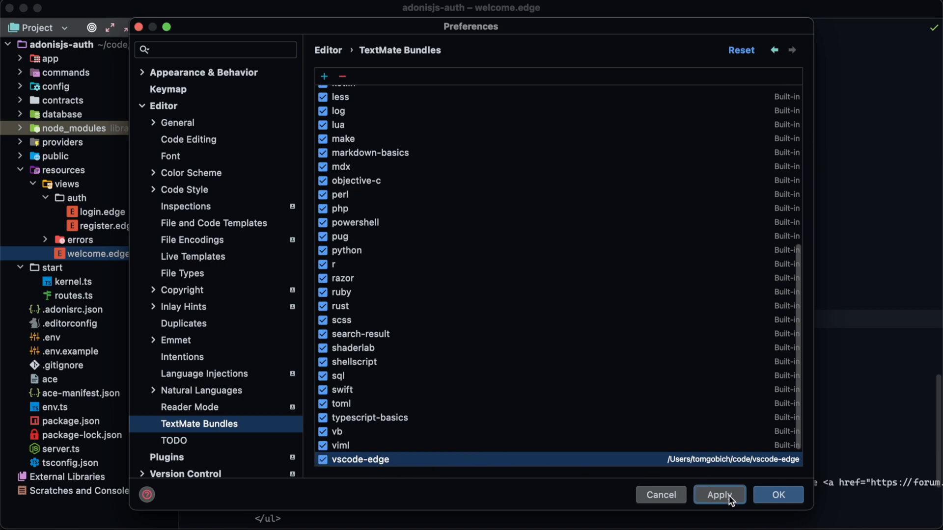
pyautogui.click(778, 495)
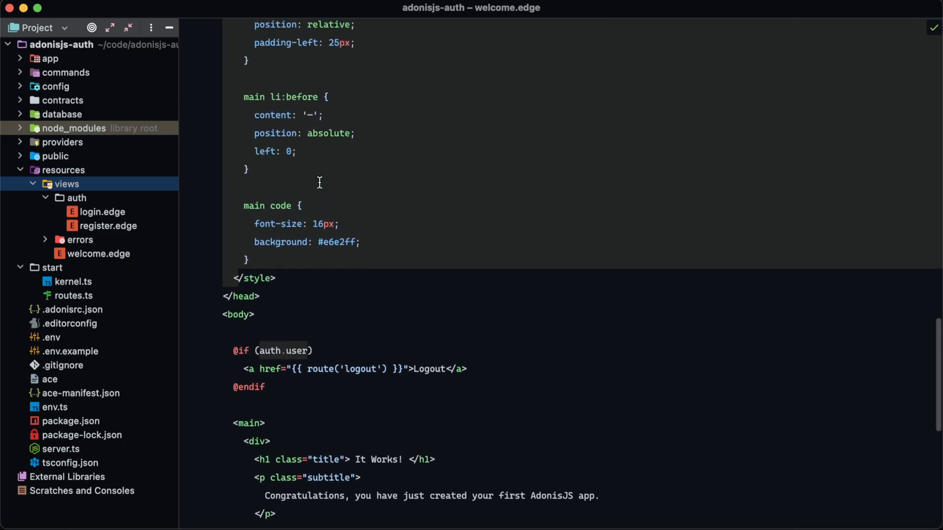
# Scroll through welcome.edge to check its new tag and attribute colouring
pyautogui.scroll(3)
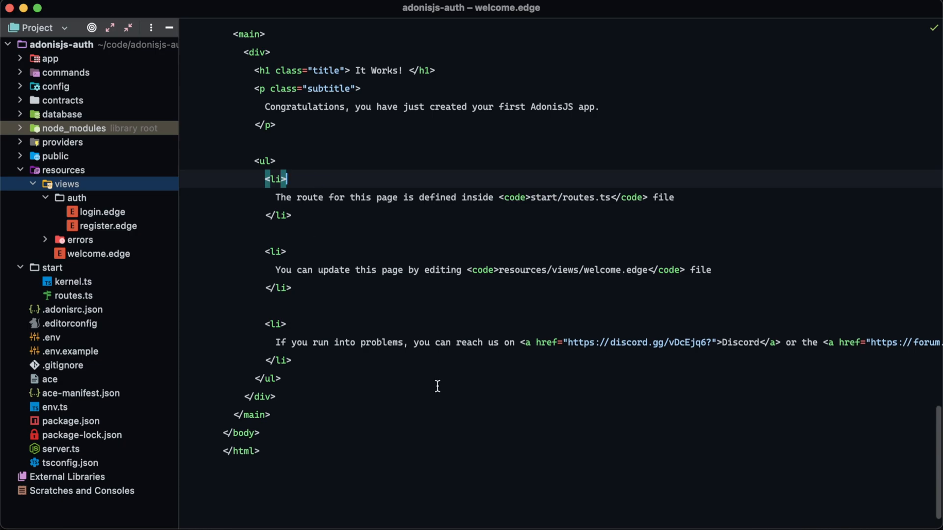
pyautogui.moveTo(466, 343)
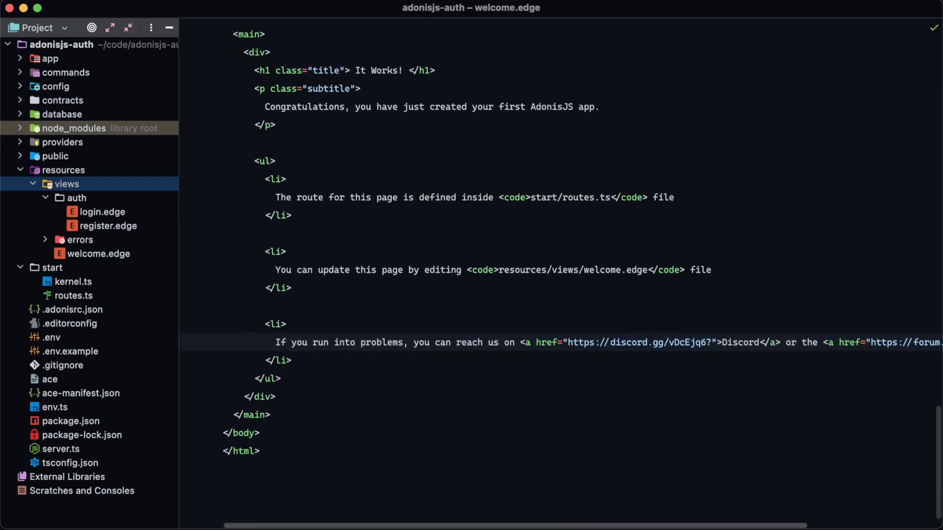
pyautogui.moveTo(740, 311)
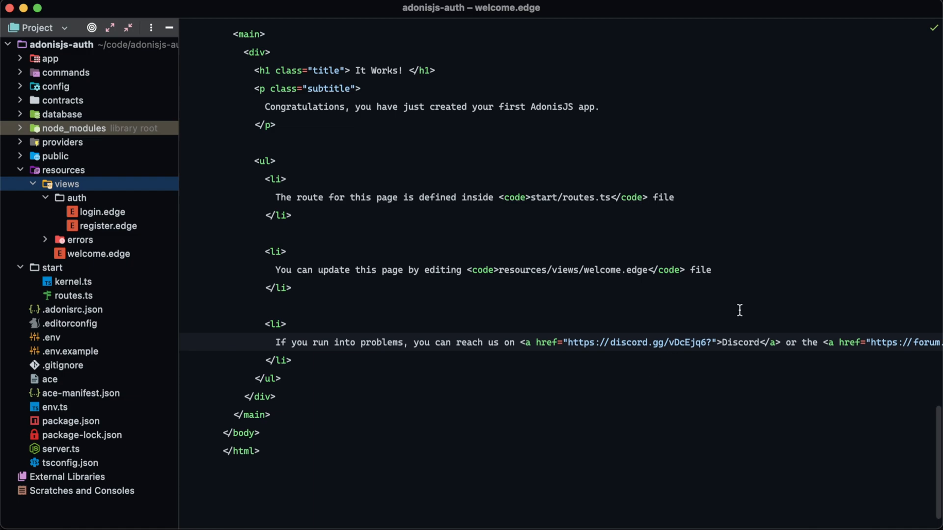